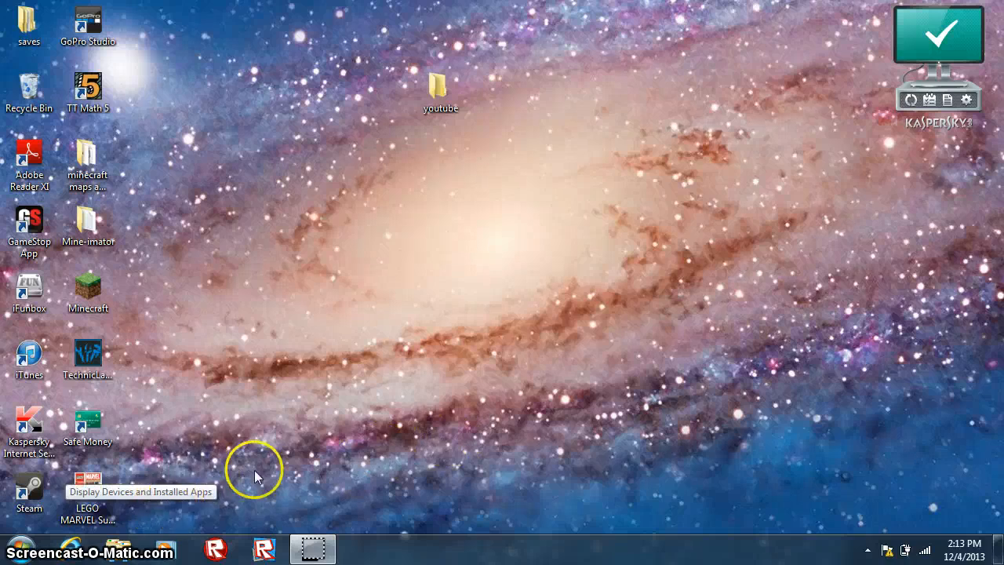
{"action": "mouse_move", "coordinate": [270, 471]}
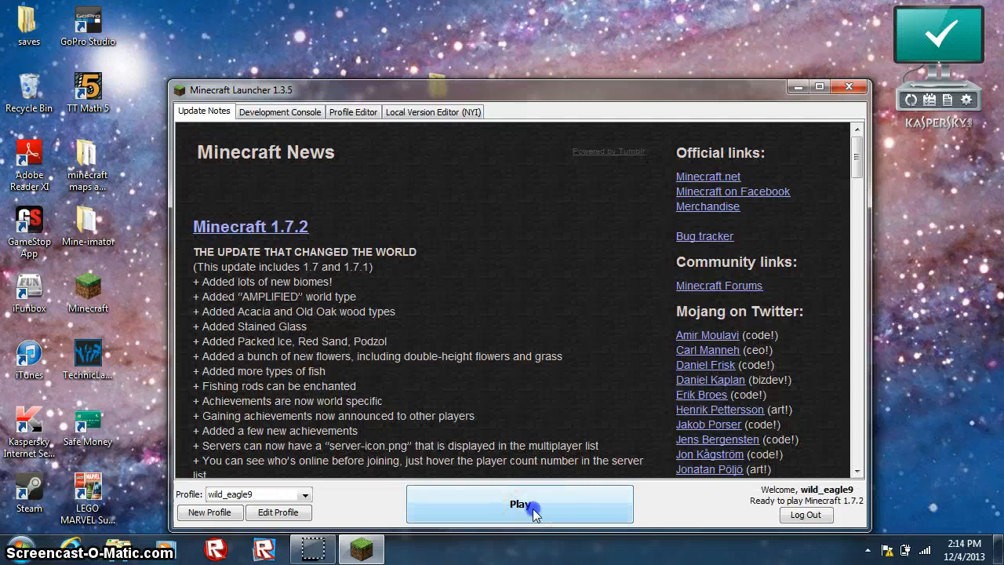
Launch Minecraft 1.7.2 from the launcher and wait for the title menu
{"action": "left_click", "coordinate": [519, 503]}
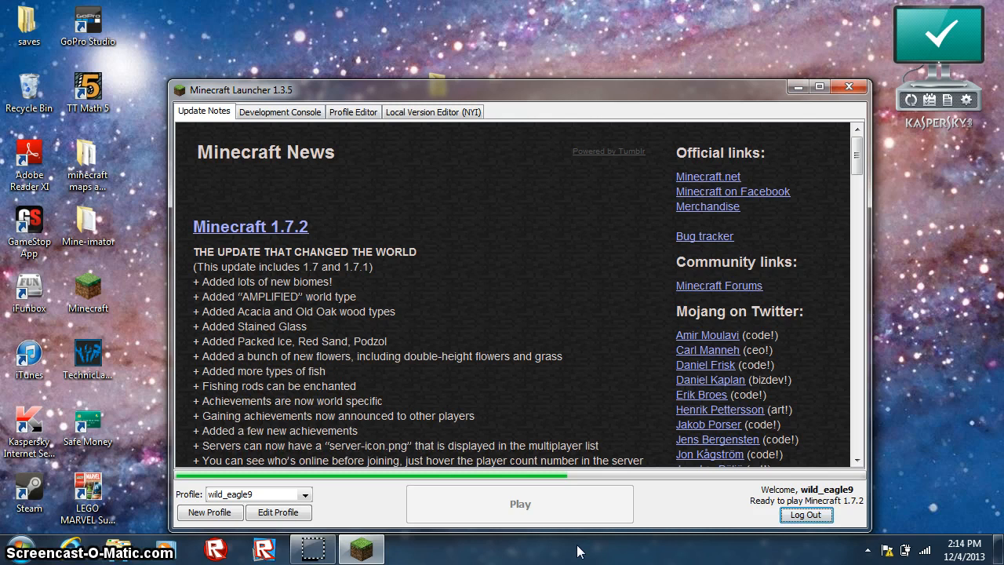
{"action": "left_click", "coordinate": [520, 503]}
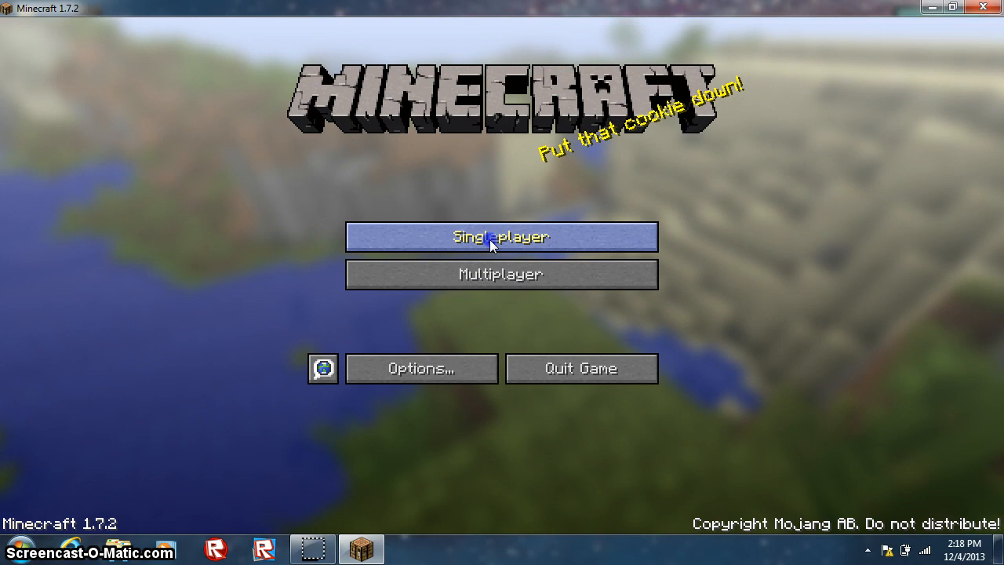
Load the arena world in Singleplayer and inspect the team chest of dyed leather armor and swords
{"action": "left_click", "coordinate": [501, 237]}
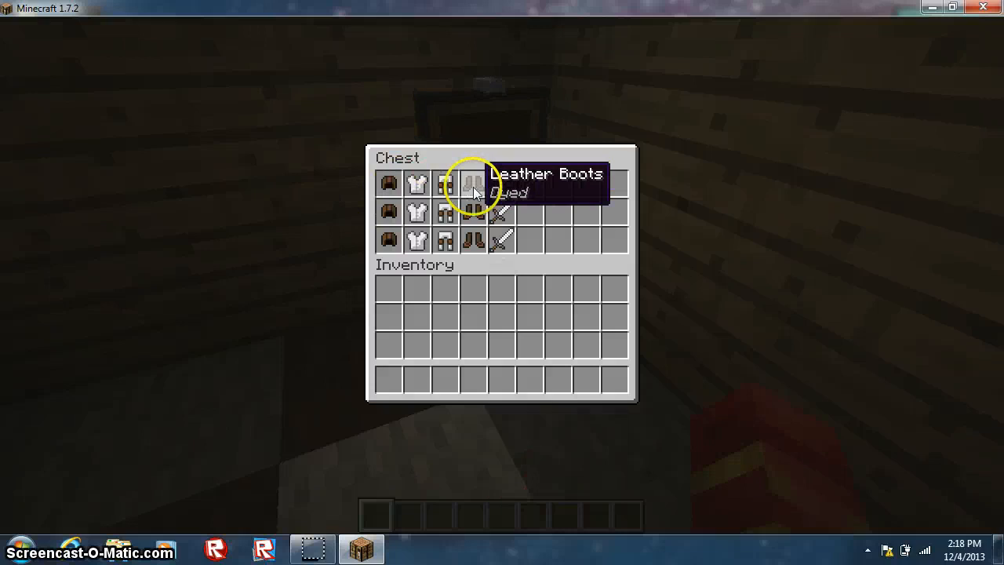
{"action": "key", "text": "Escape"}
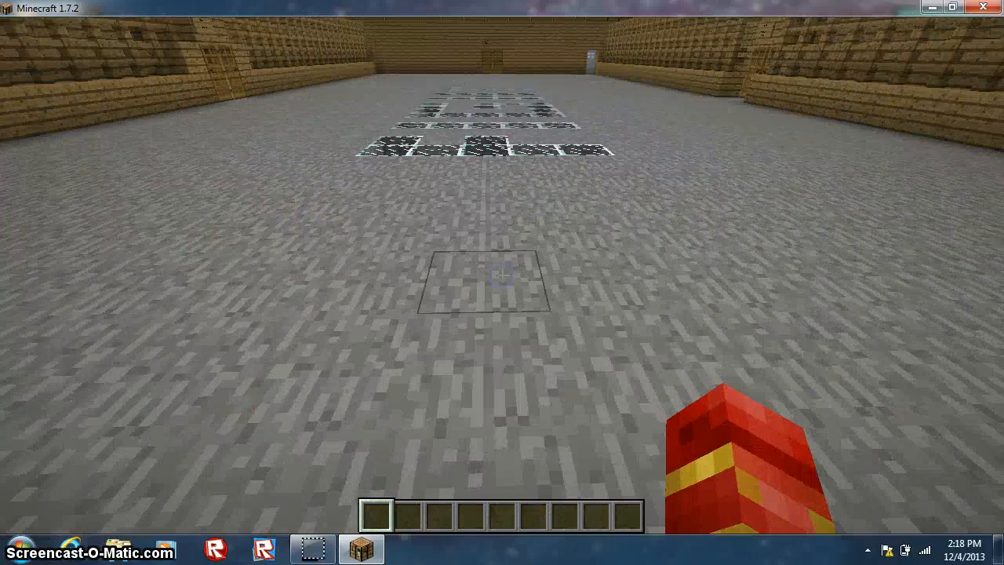